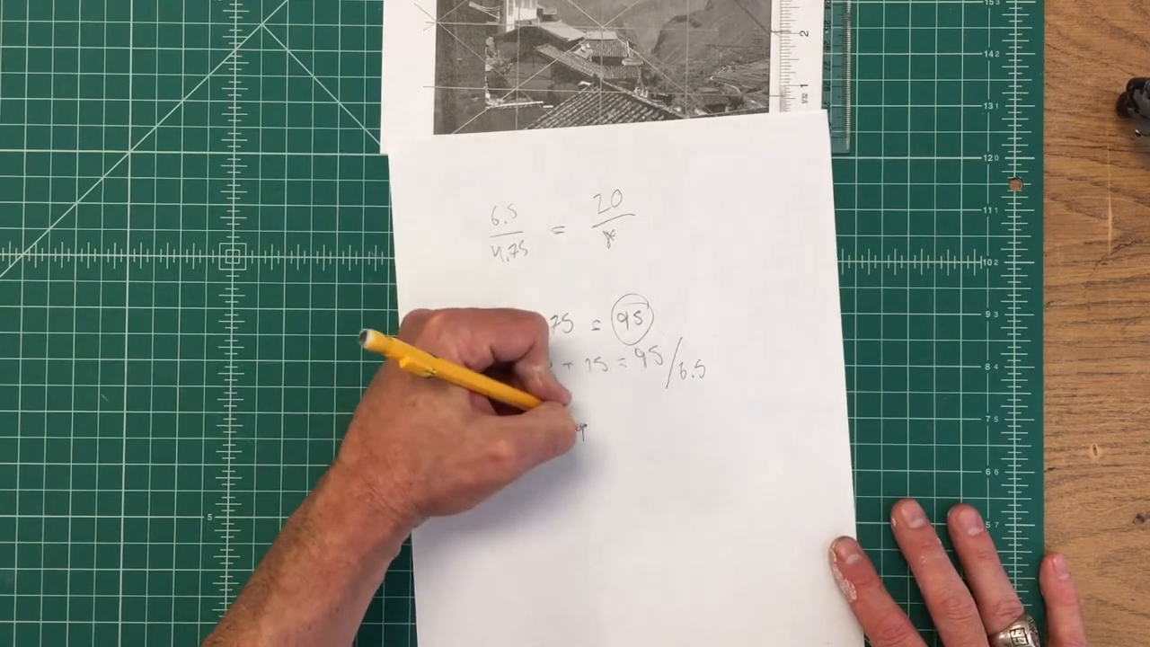
pyautogui.write('√95')
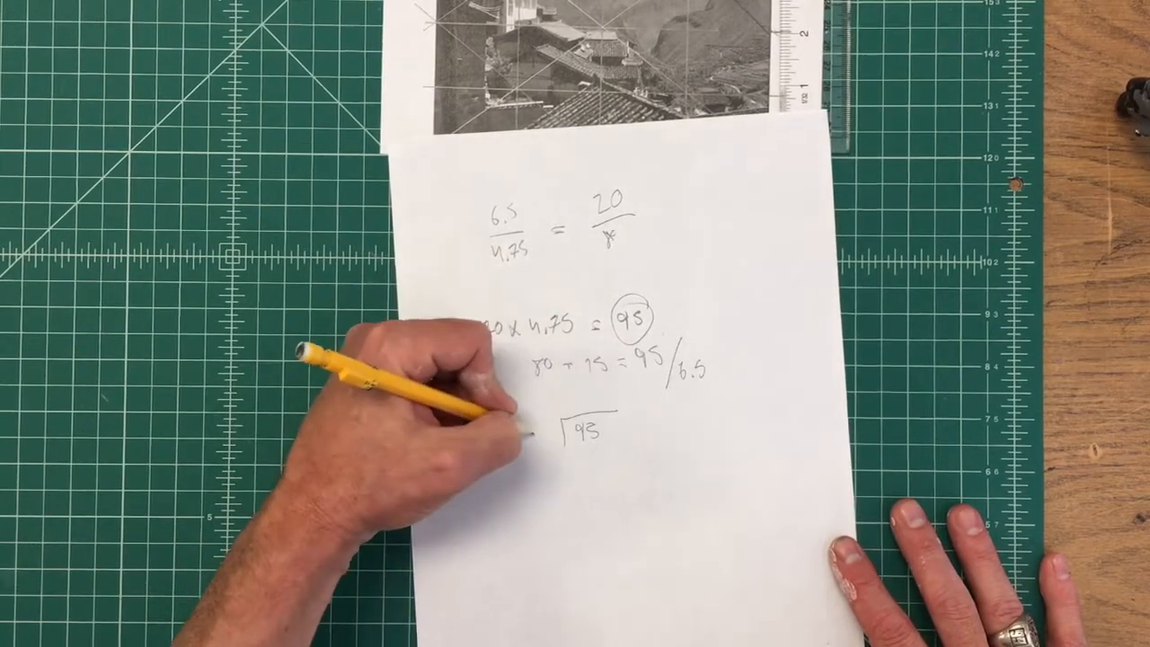